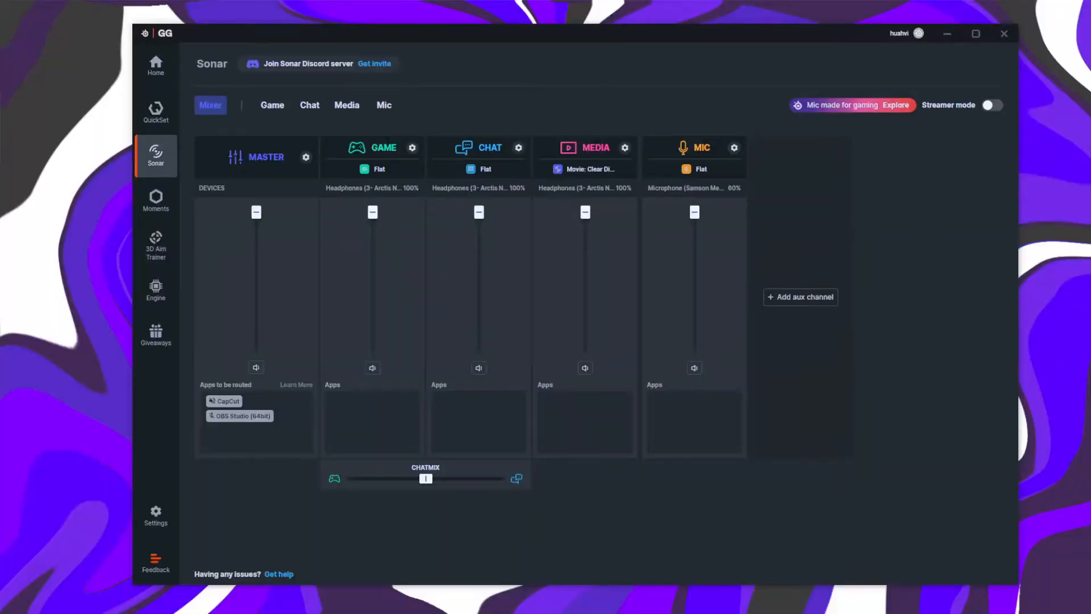
{"action": "mouse_move", "coordinate": [329, 333]}
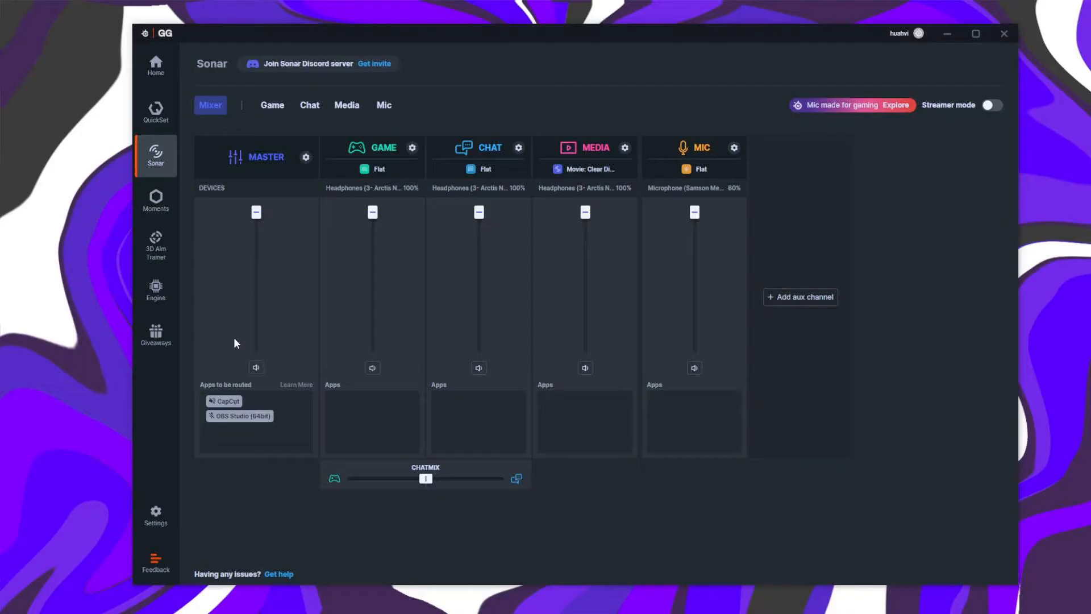
{"action": "mouse_move", "coordinate": [244, 305]}
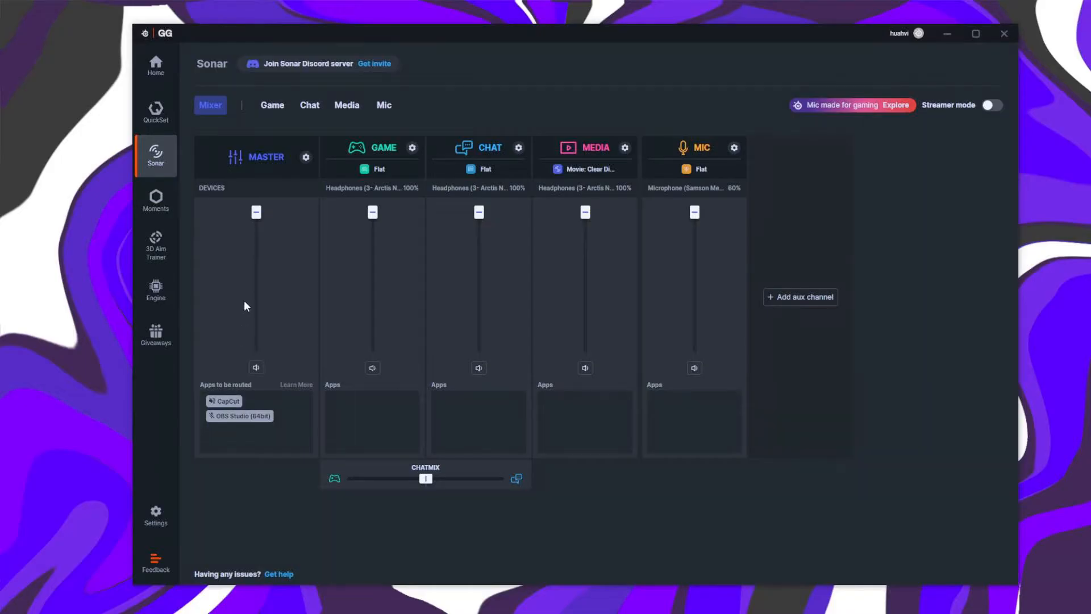
Step: Review the Game and Media channel output devices, then enable Streamer Mode
{"action": "left_click", "coordinate": [411, 146]}
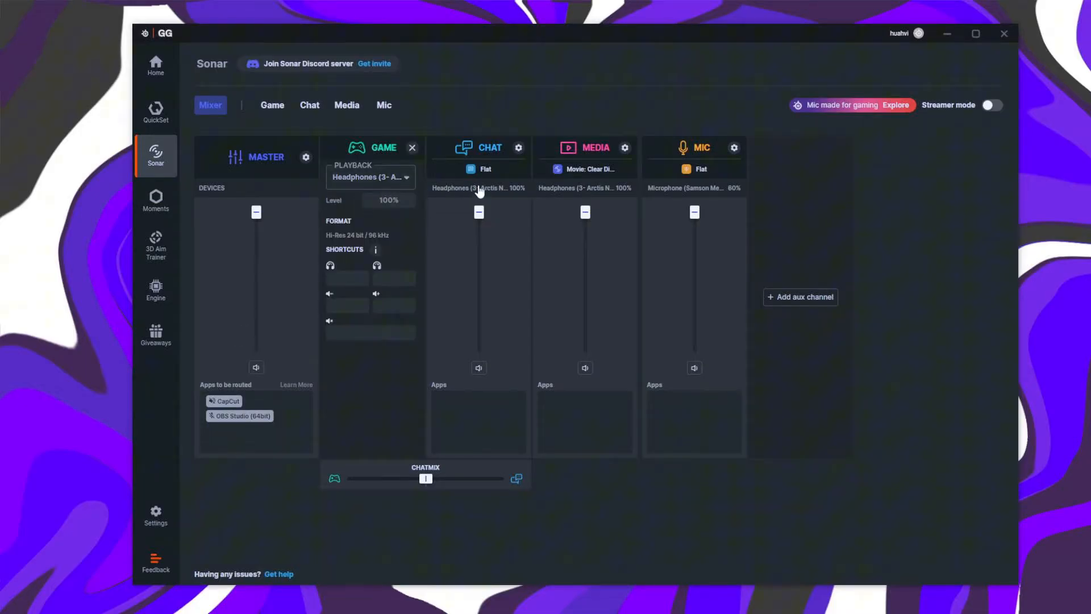
{"action": "left_click", "coordinate": [412, 146]}
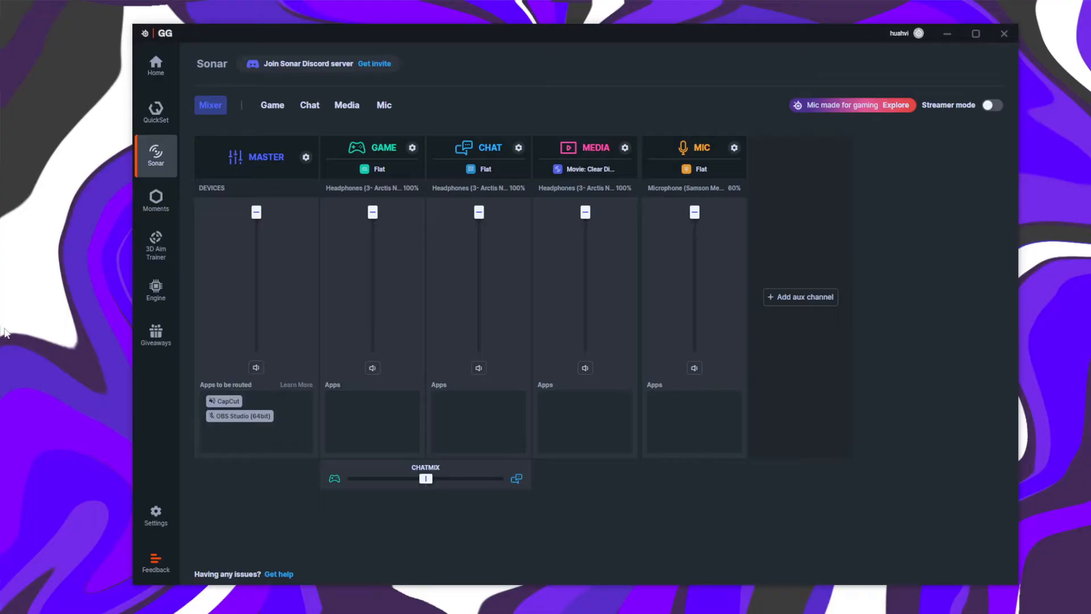
{"action": "mouse_move", "coordinate": [234, 348]}
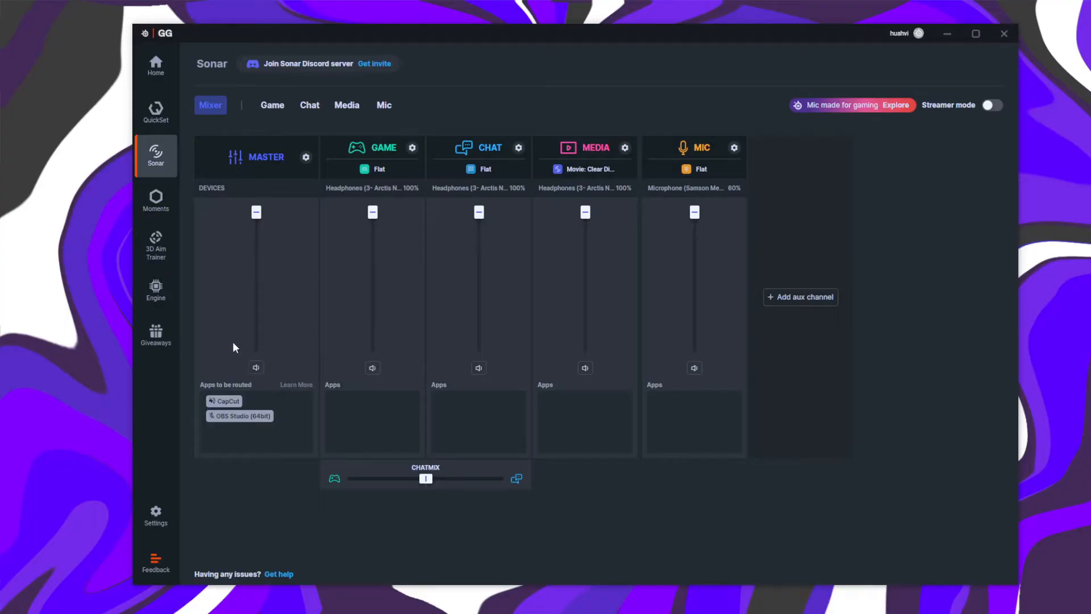
{"action": "left_click", "coordinate": [411, 147]}
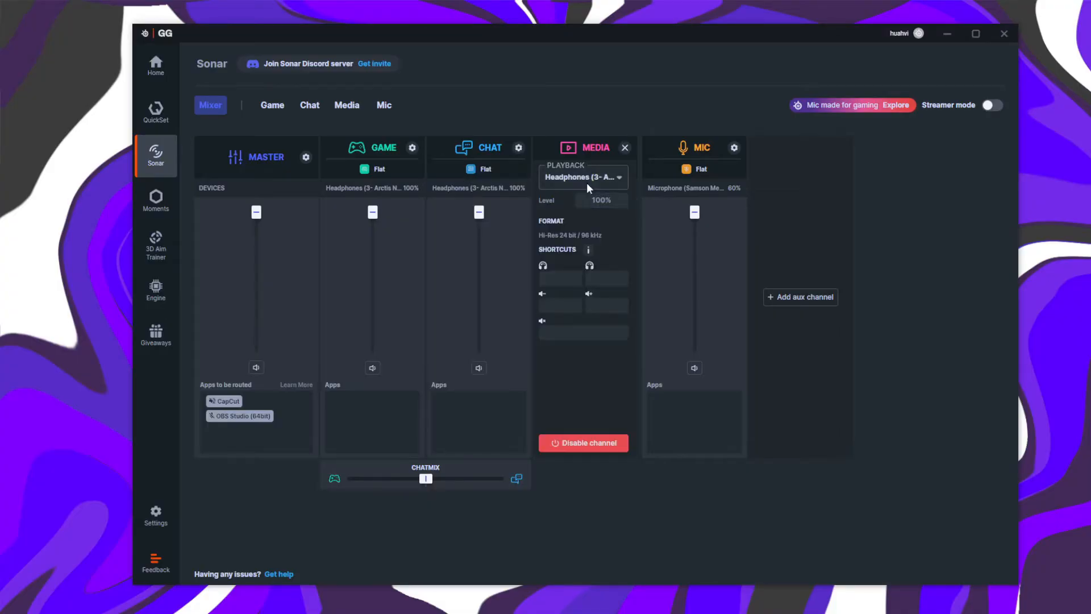
{"action": "left_click", "coordinate": [624, 147]}
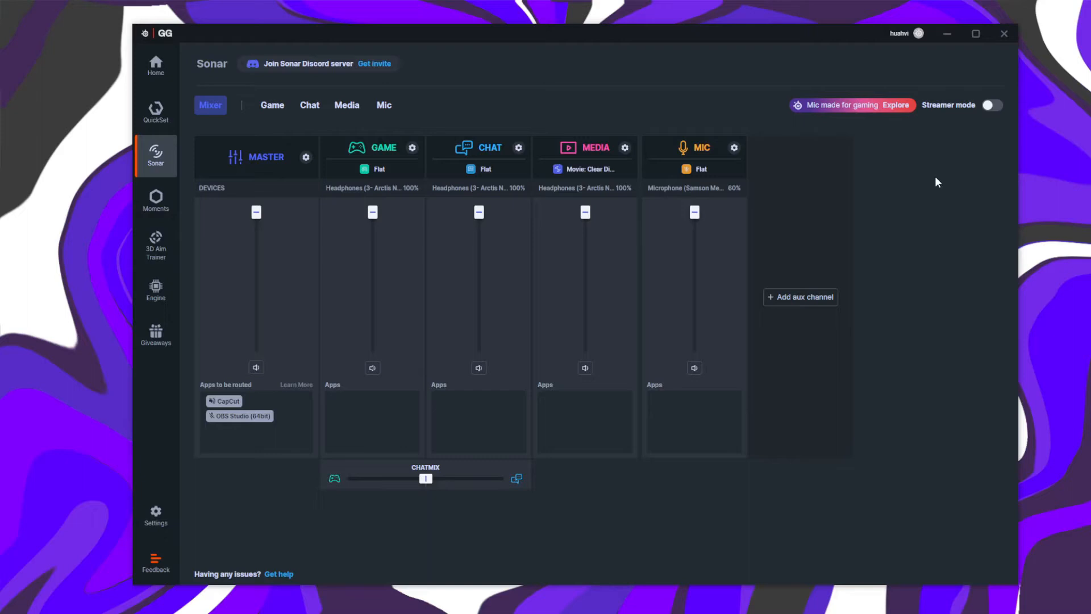
{"action": "mouse_move", "coordinate": [978, 119]}
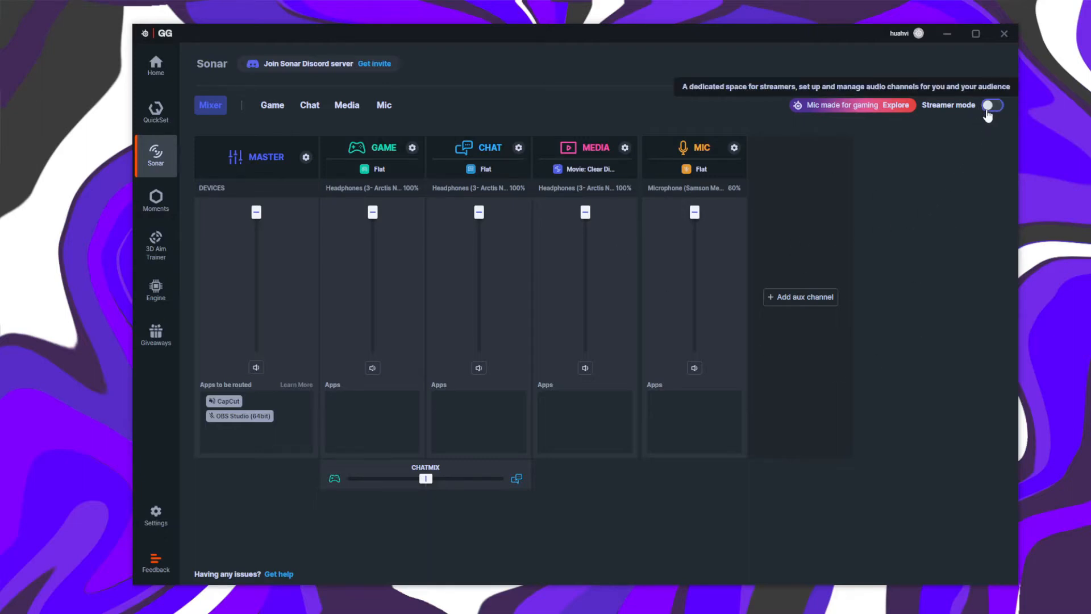
{"action": "left_click", "coordinate": [991, 104]}
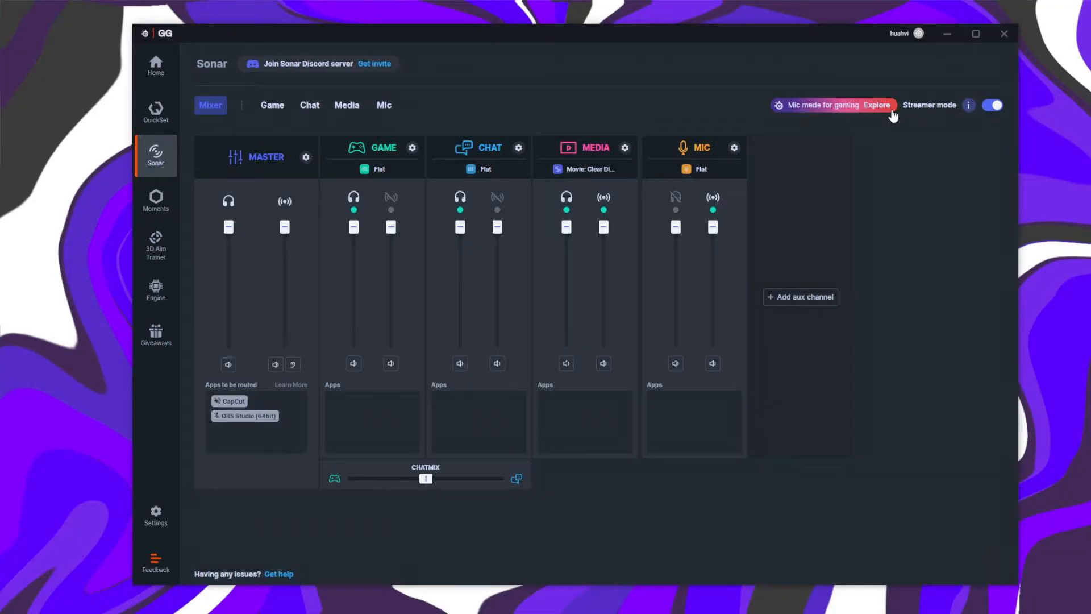
{"action": "mouse_move", "coordinate": [871, 200]}
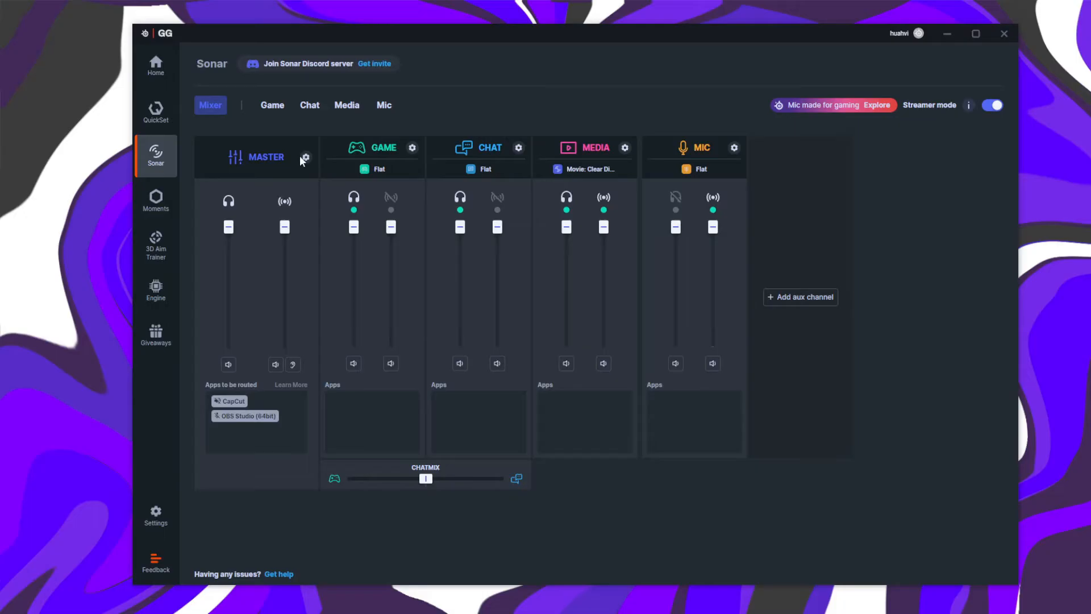
Step: Show the Master channel's personal mix, stream mix and mic input devices
{"action": "left_click", "coordinate": [304, 157]}
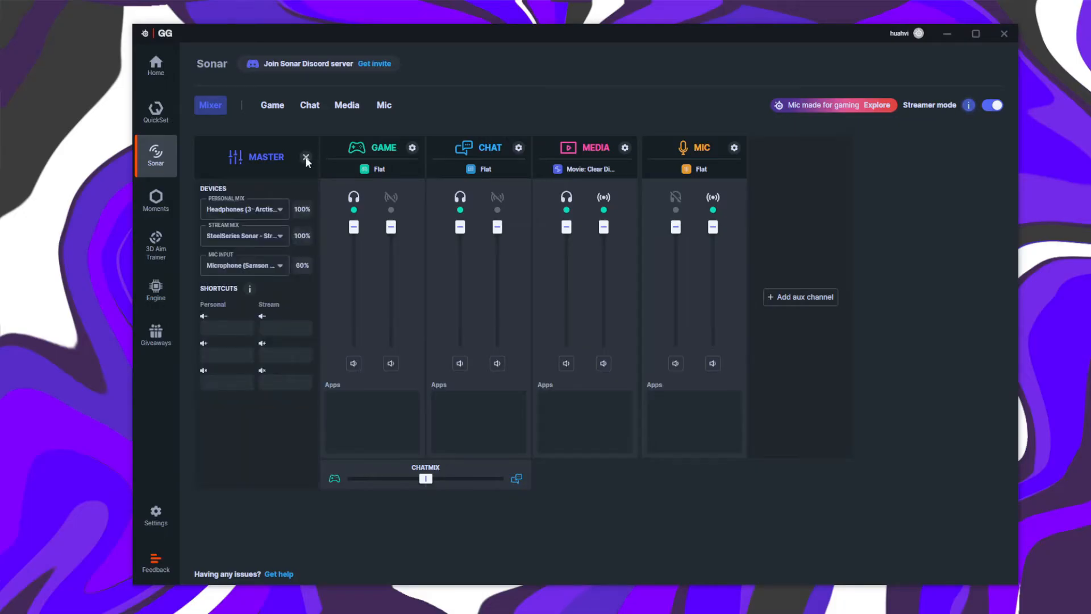
{"action": "mouse_move", "coordinate": [299, 174]}
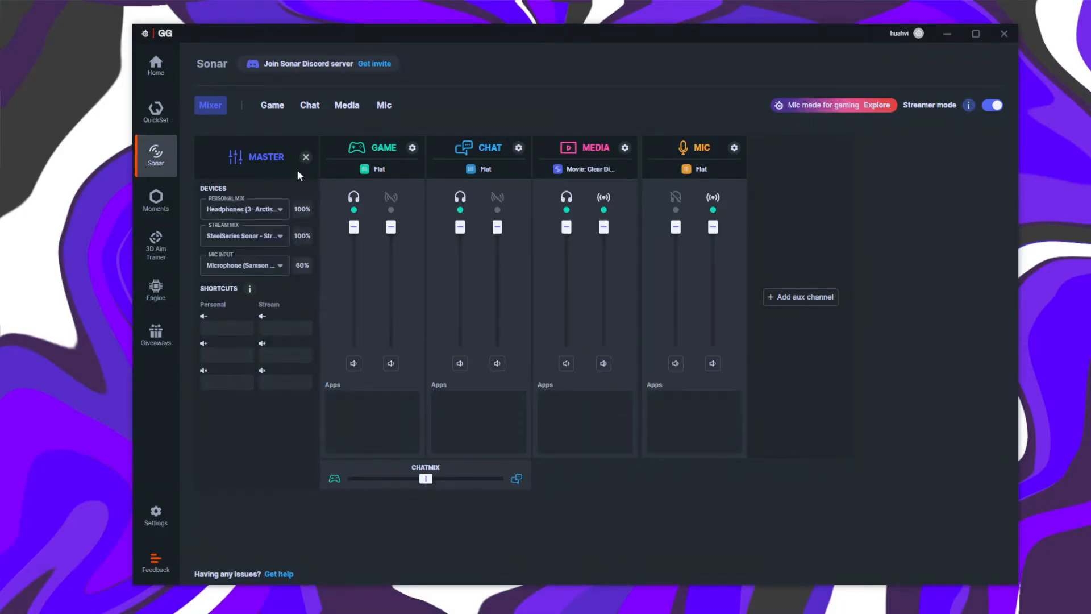
{"action": "mouse_move", "coordinate": [279, 216]}
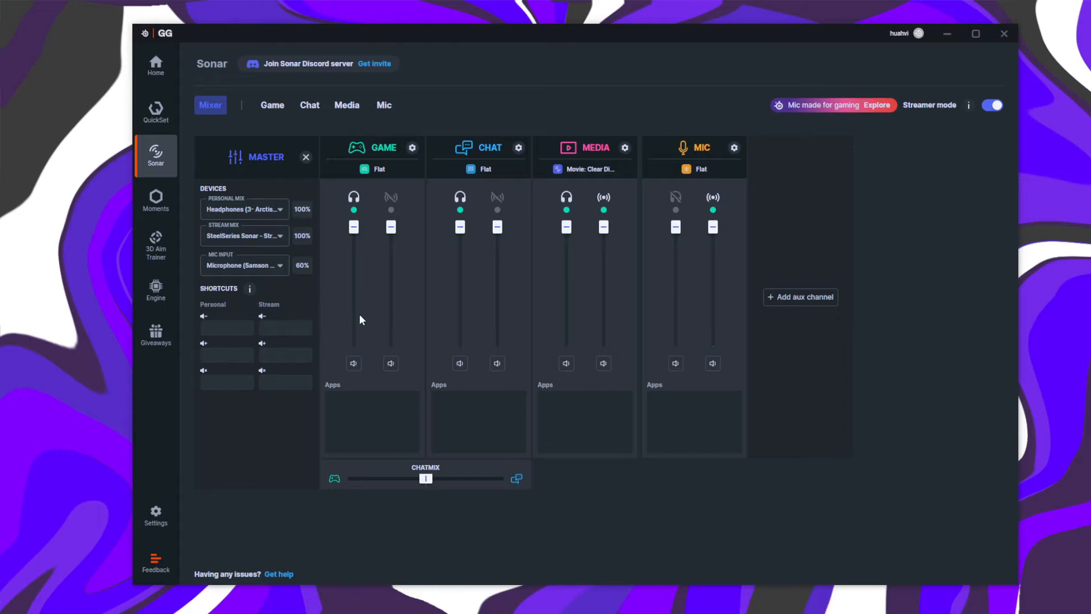
{"action": "mouse_move", "coordinate": [647, 248]}
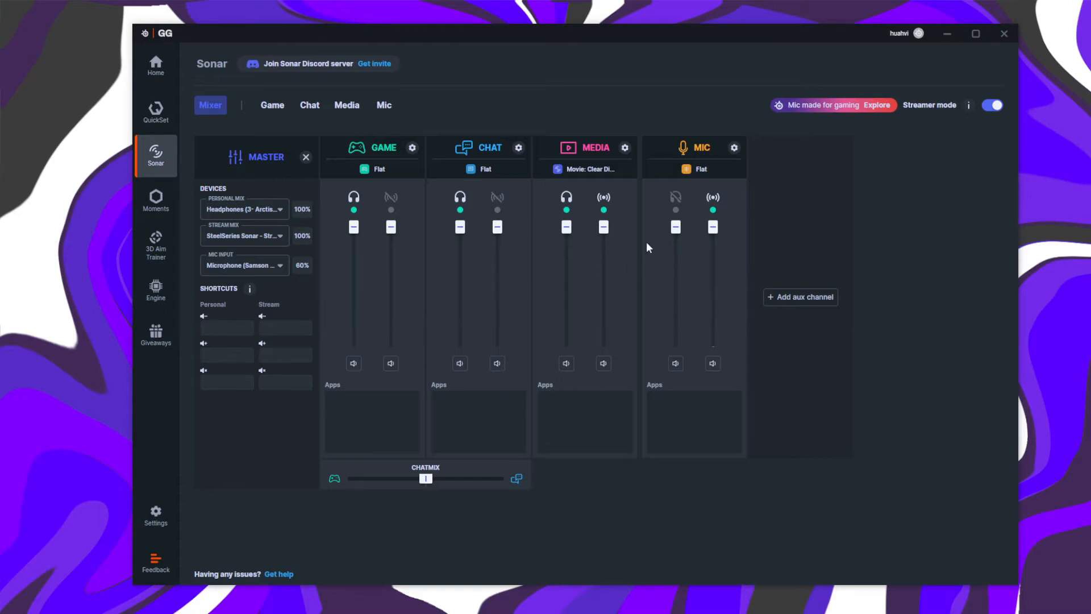
{"action": "mouse_move", "coordinate": [593, 203]}
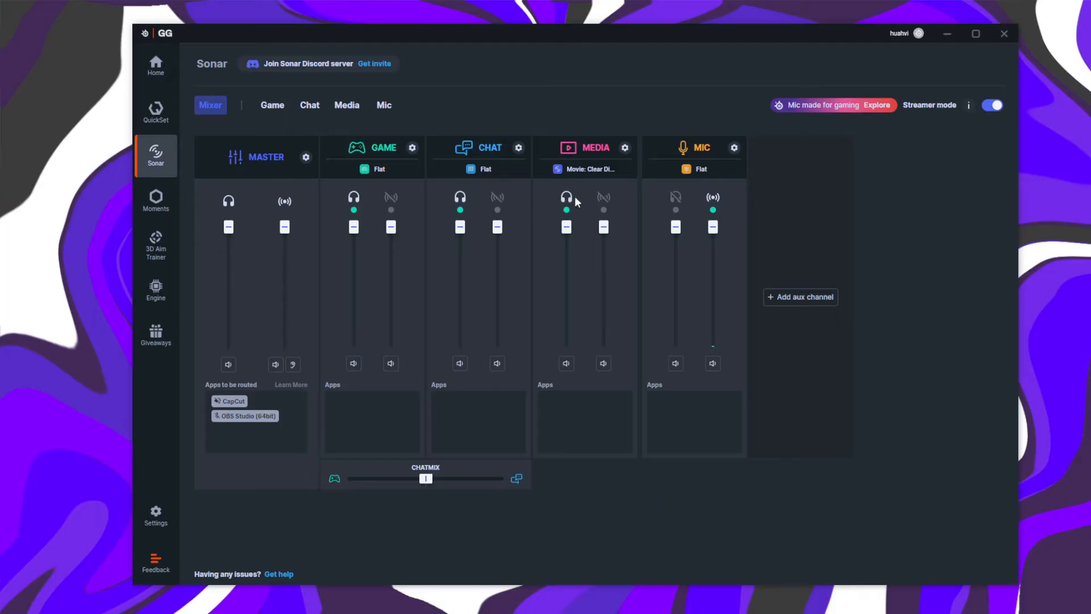
Step: Route the Media channel to the stream mix alongside the personal mix
{"action": "left_click", "coordinate": [604, 196]}
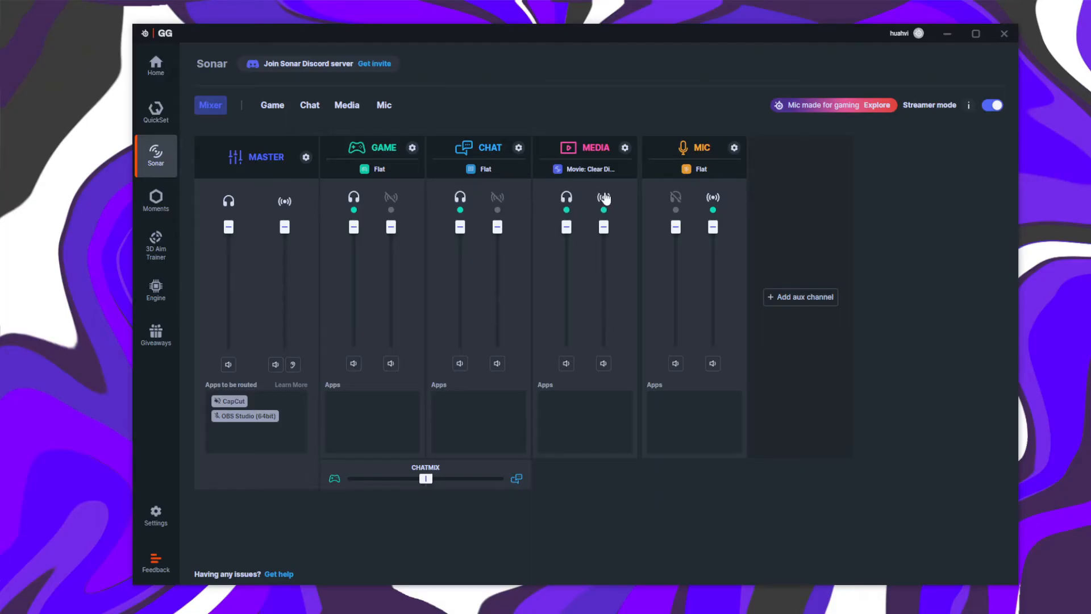
{"action": "mouse_move", "coordinate": [455, 311]}
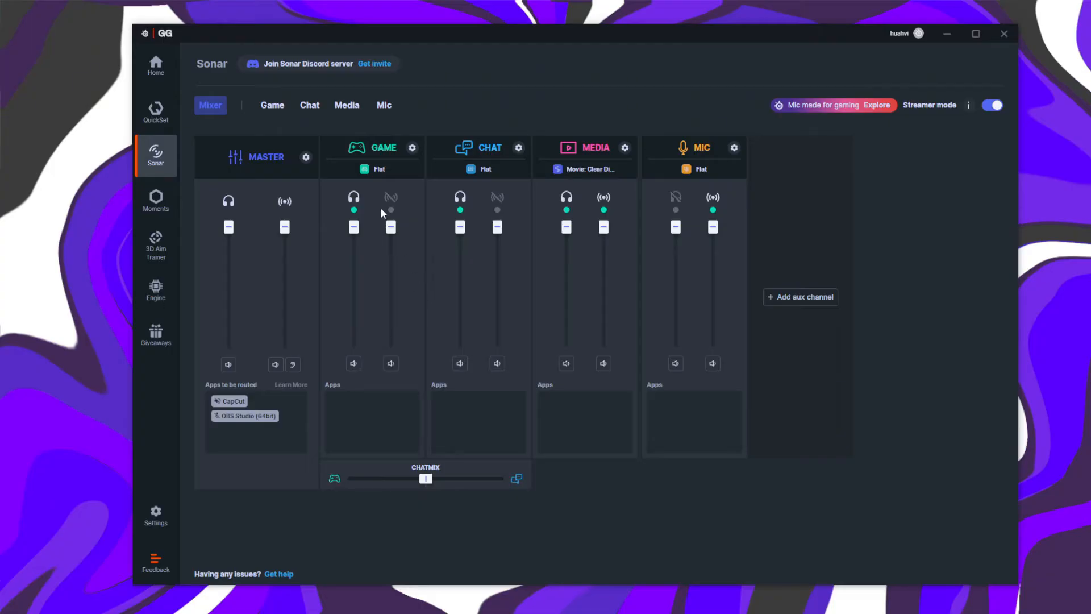
{"action": "mouse_move", "coordinate": [374, 188]}
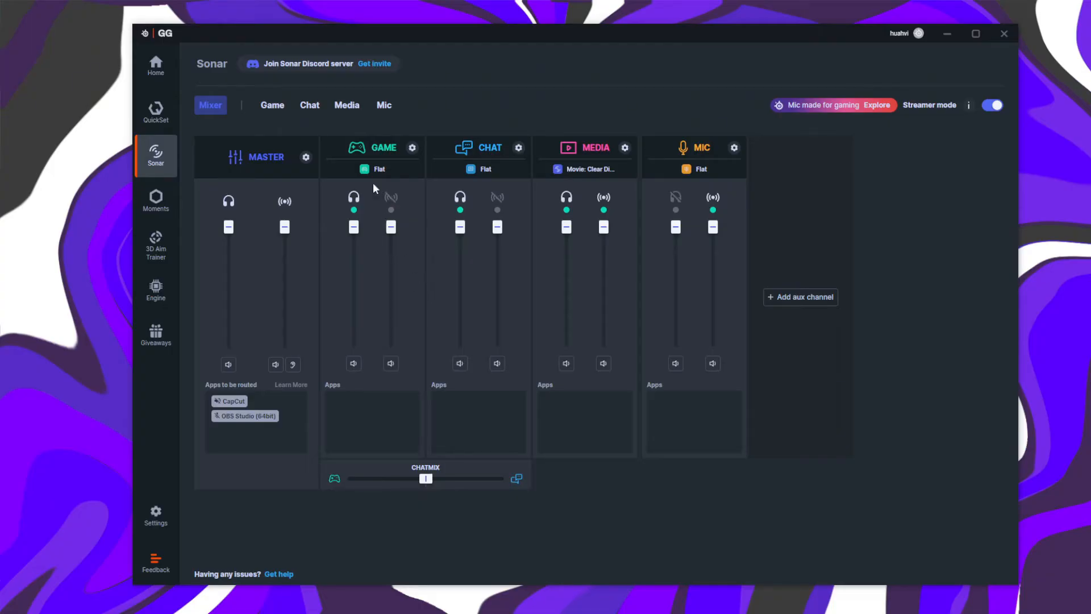
{"action": "mouse_move", "coordinate": [754, 155]}
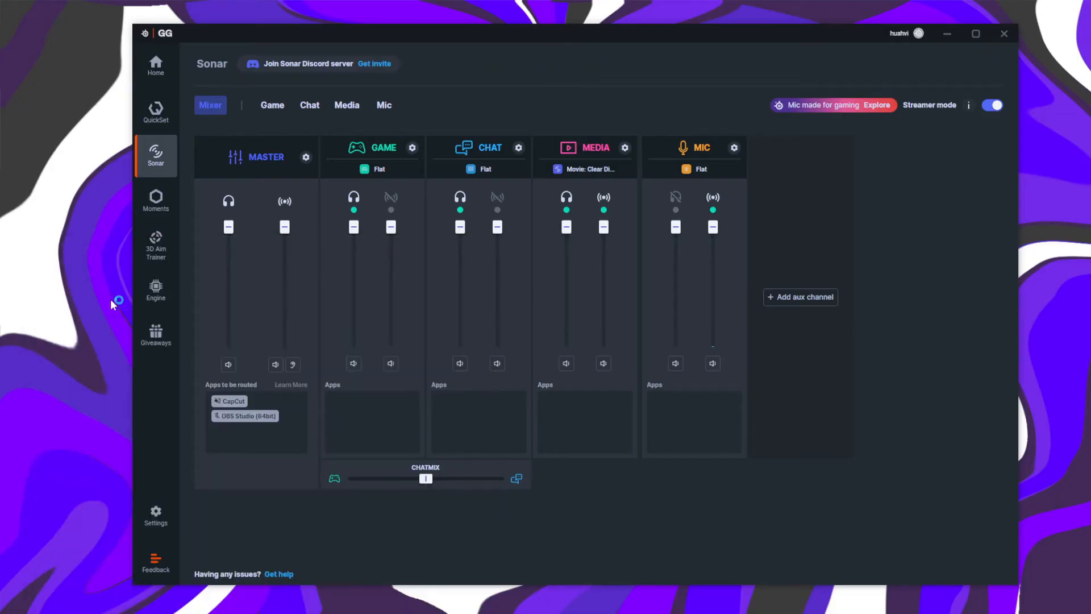
{"action": "mouse_move", "coordinate": [114, 302]}
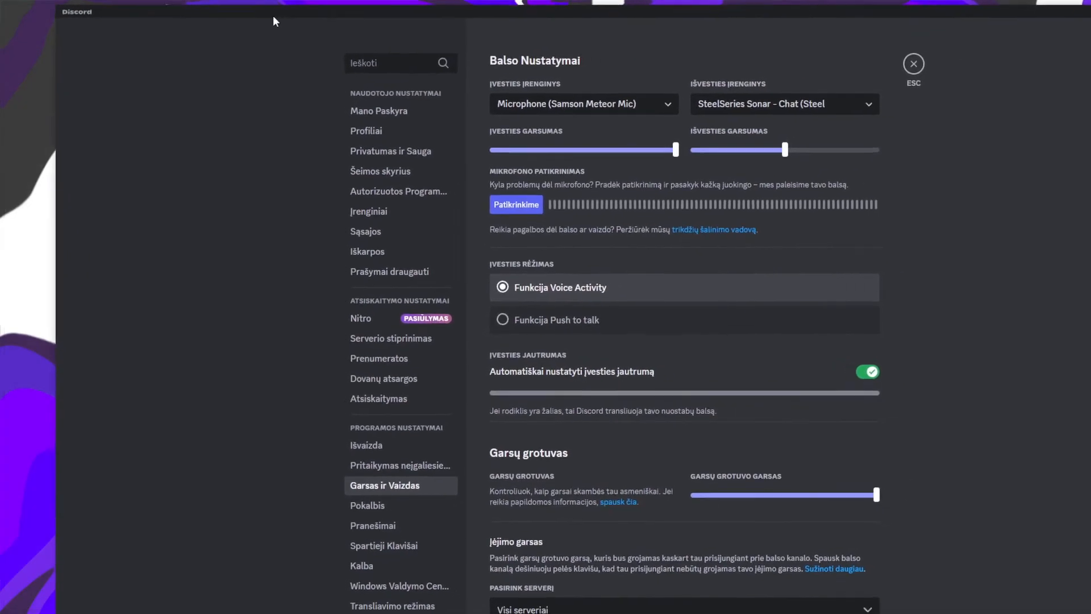
Step: Switch Discord's voice input device from Samson Meteor Mic to SteelSeries Sonar - Stream
{"action": "left_click", "coordinate": [583, 103]}
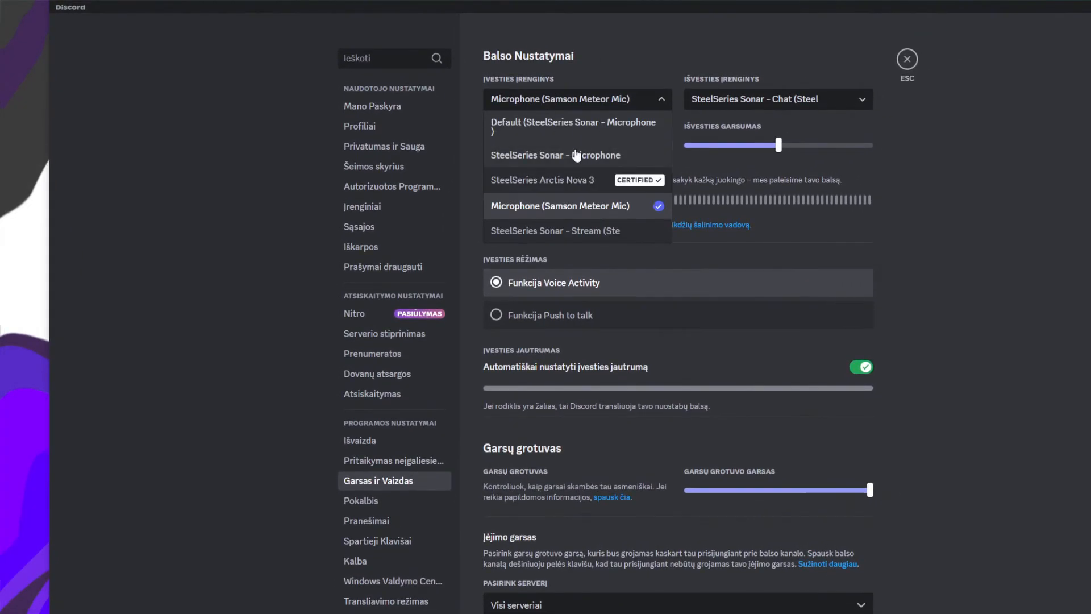
{"action": "left_click", "coordinate": [555, 230]}
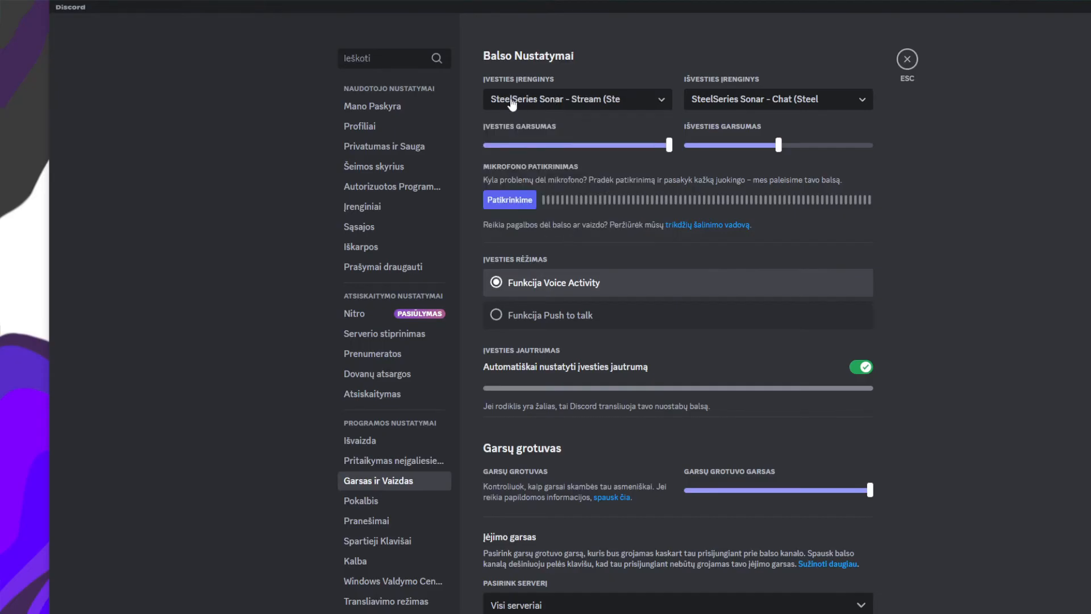
{"action": "left_click", "coordinate": [575, 99]}
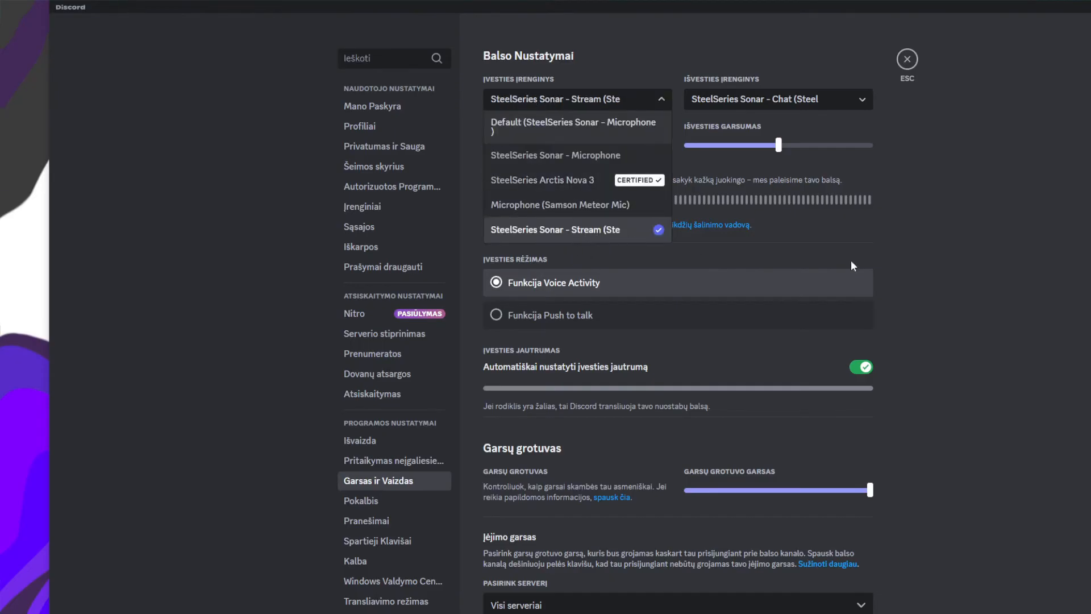